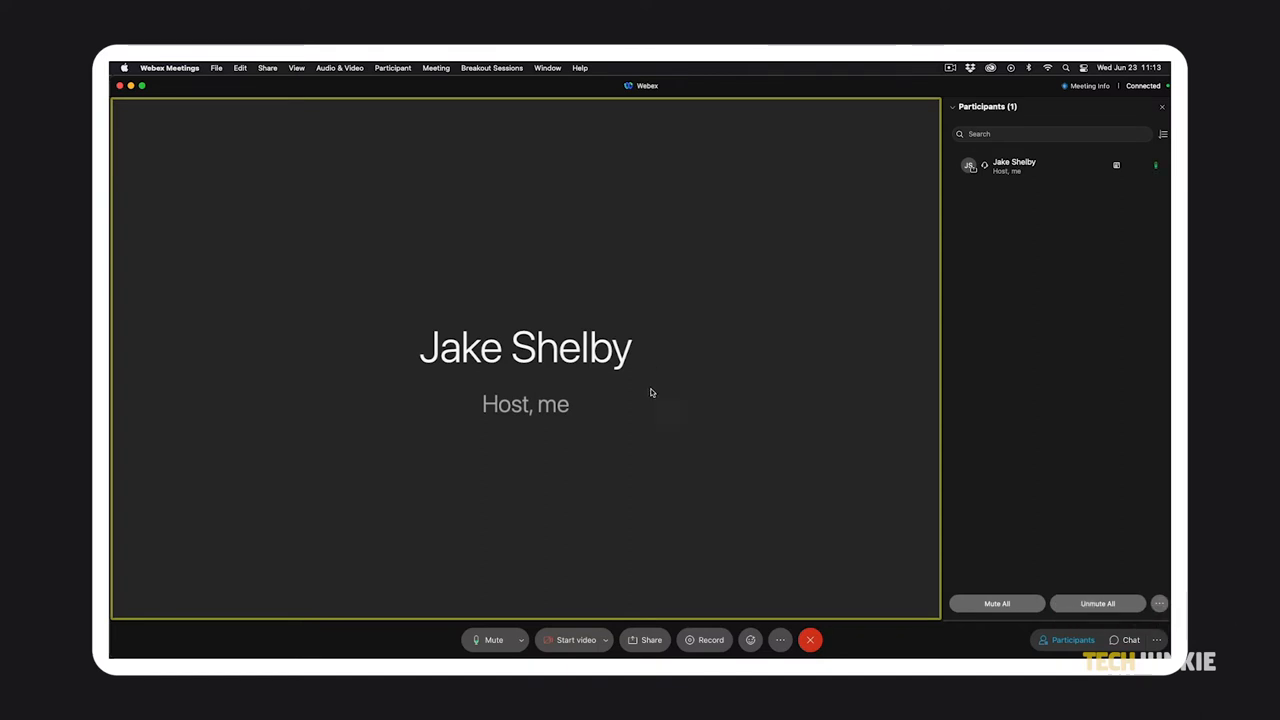
- Bring up the Share Content dialog from the meeting controls
left_click(650, 640)
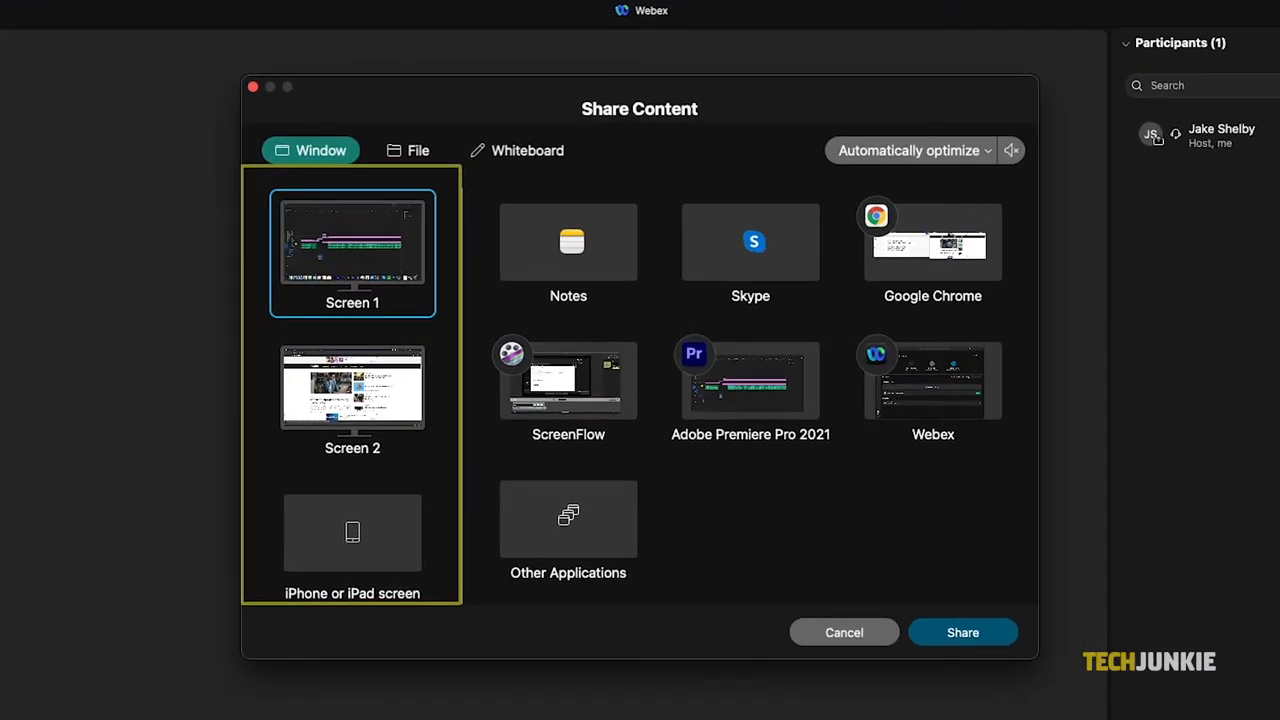
left_click(910, 150)
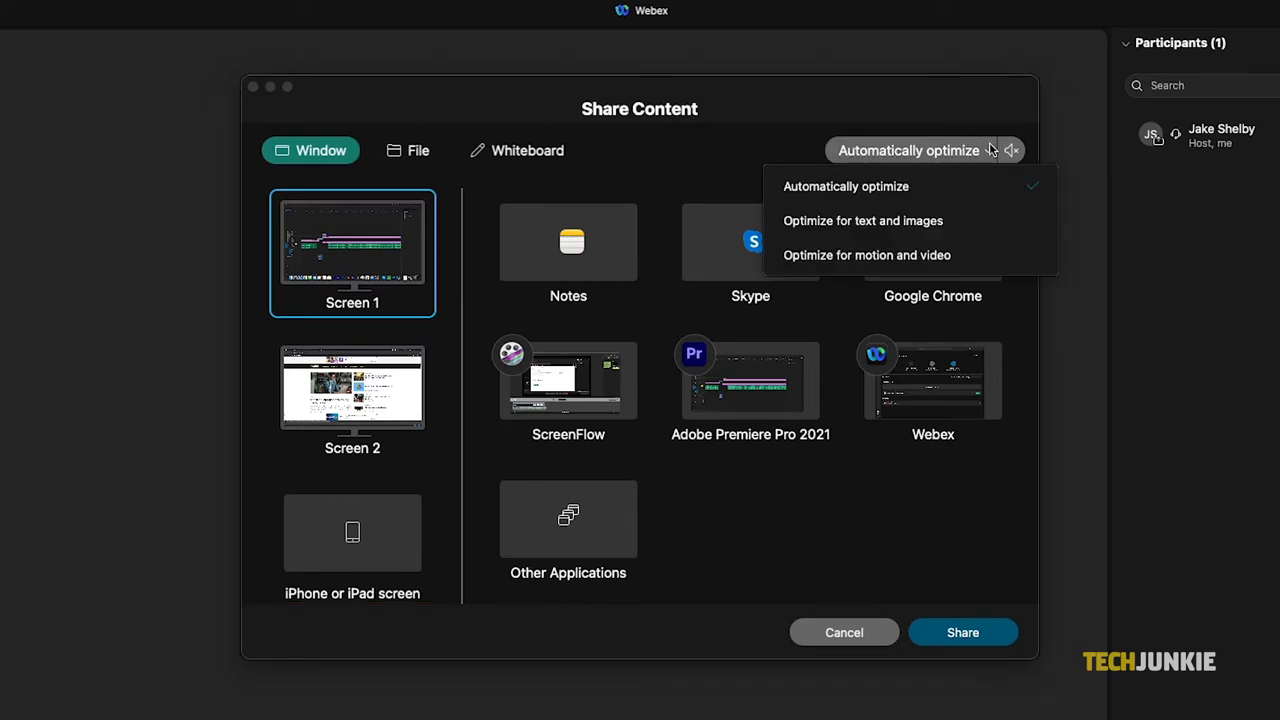
left_click(980, 128)
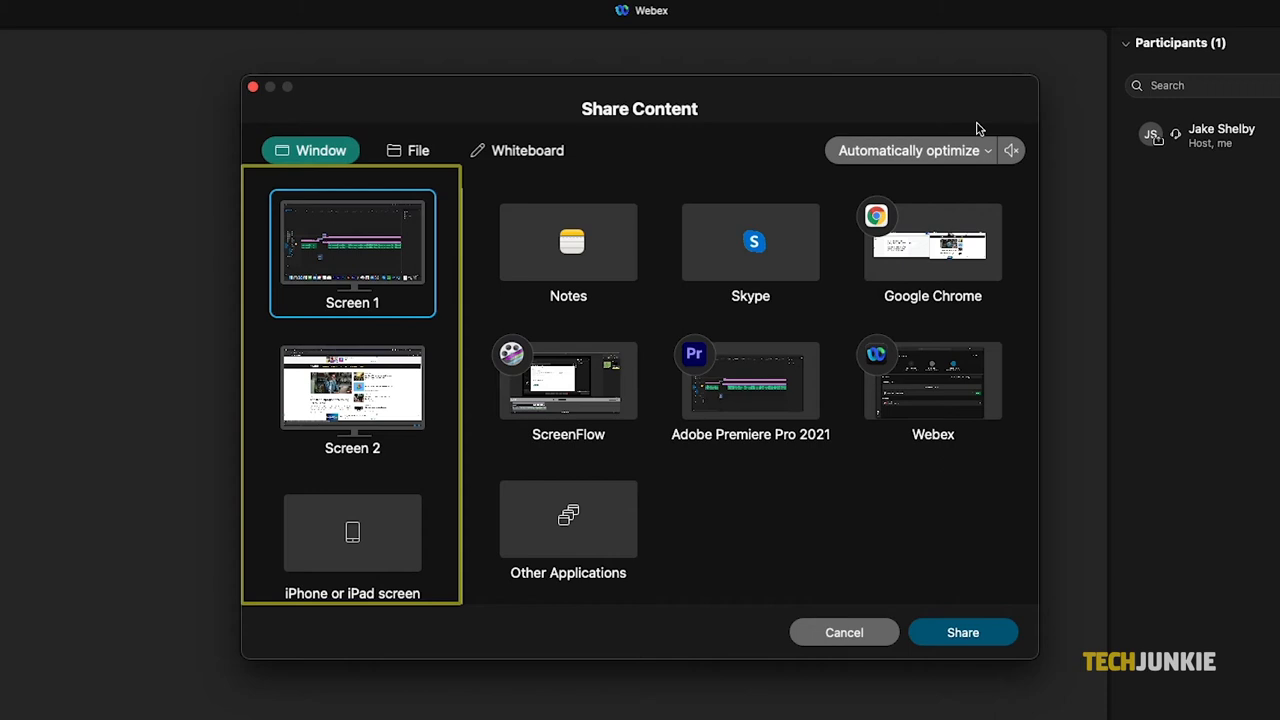
mouse_move(470, 308)
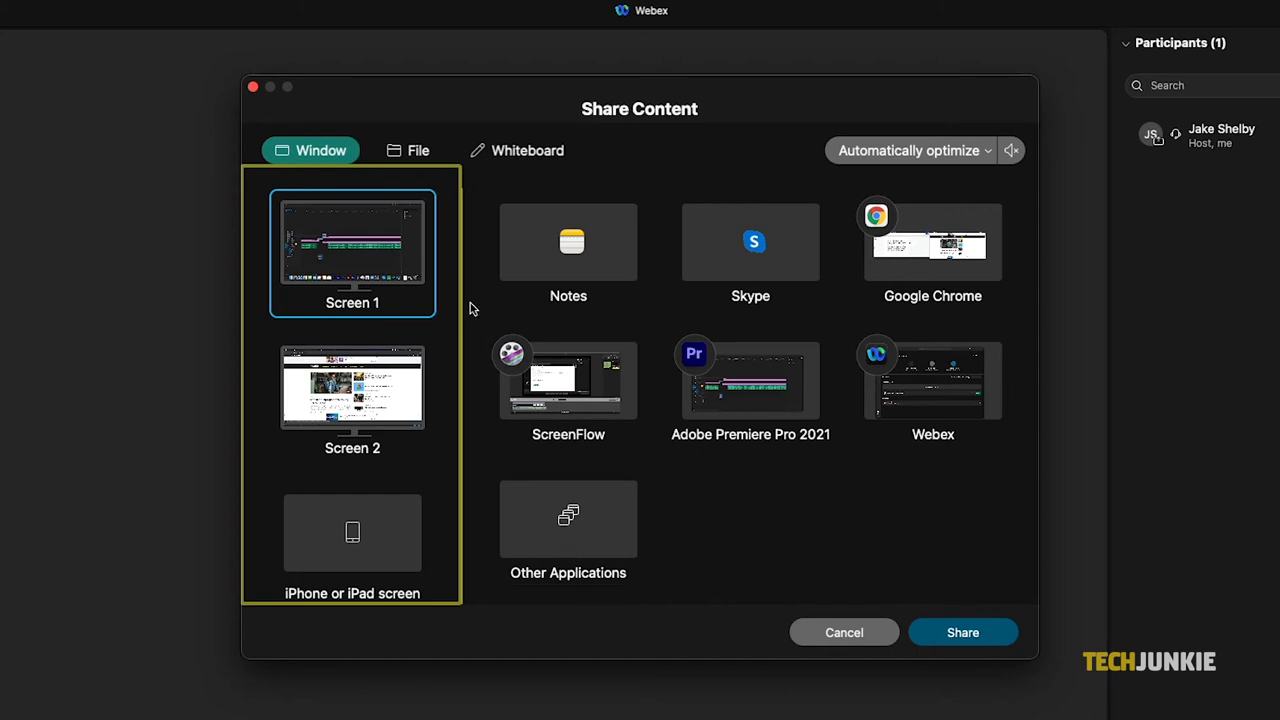
- Glance at the File sharing options, then select Screen 2 as the content to share
left_click(408, 150)
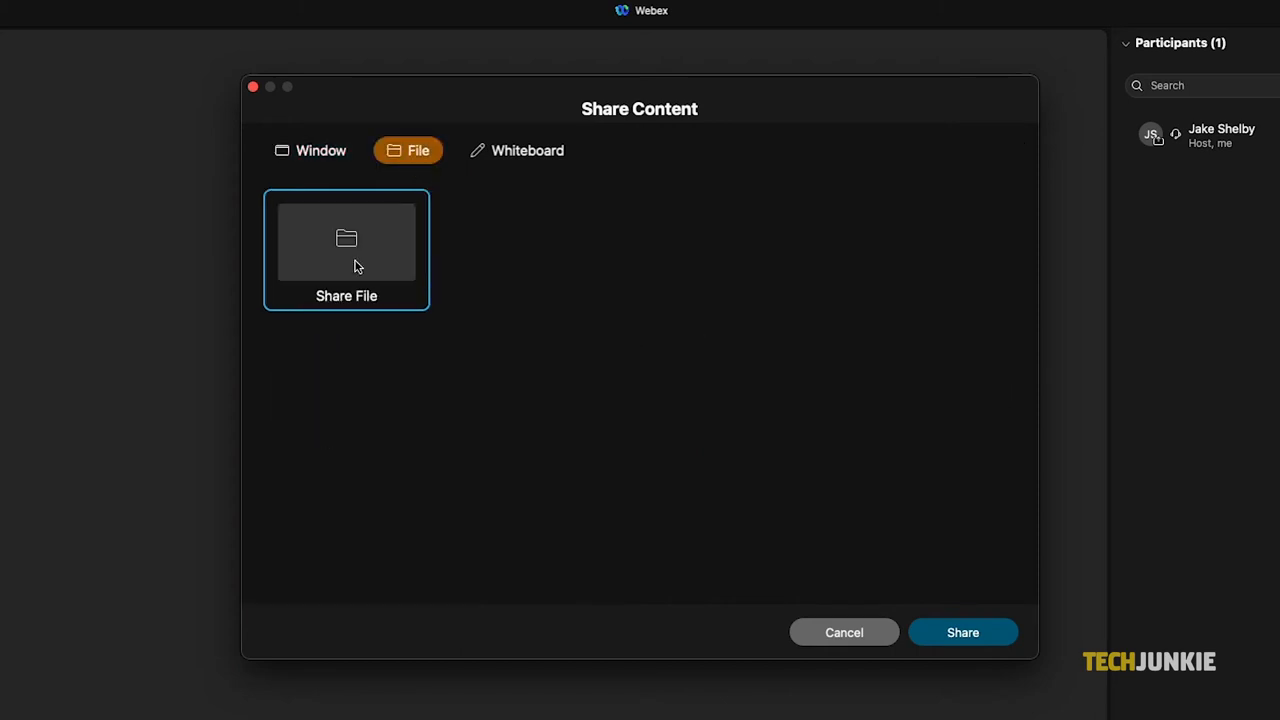
left_click(310, 150)
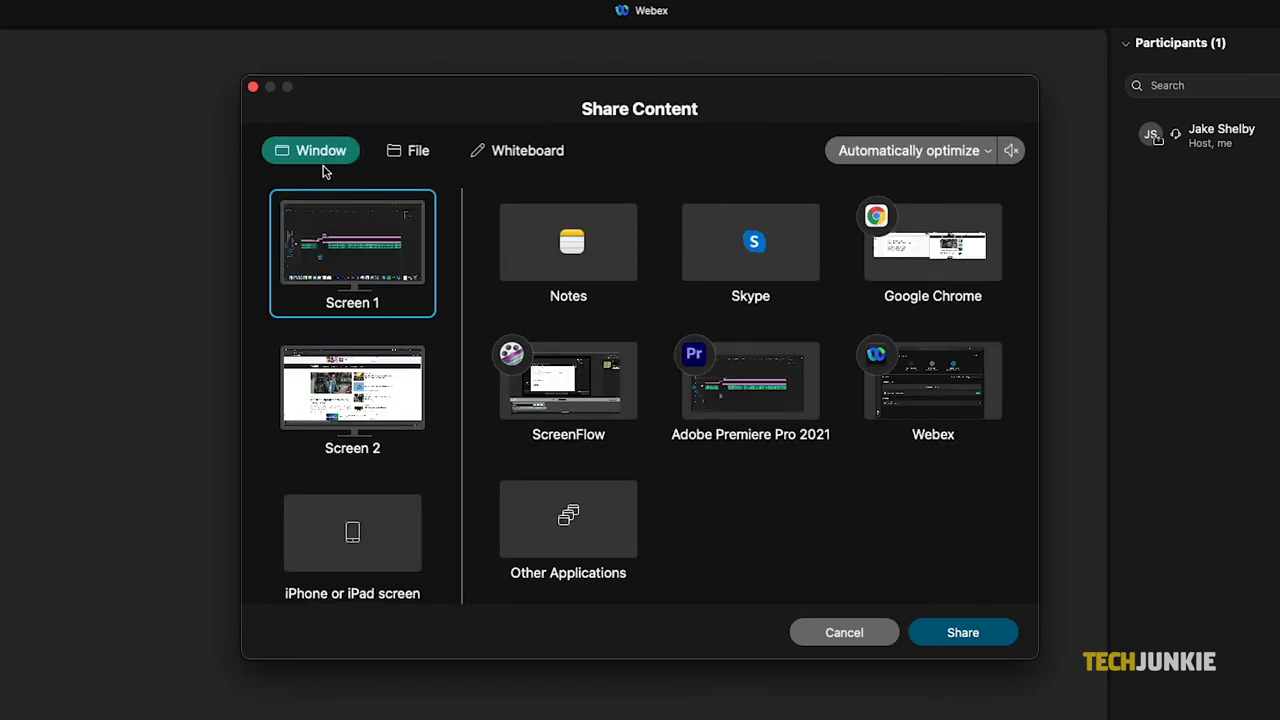
left_click(352, 388)
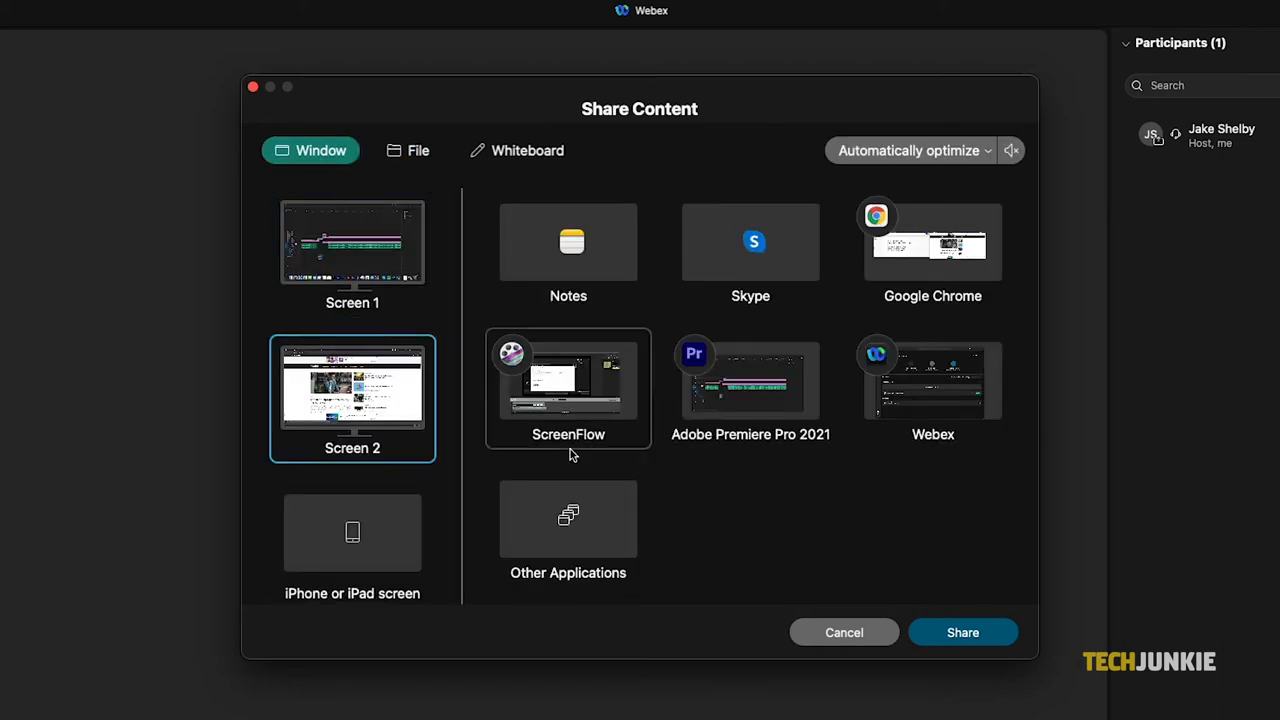
- Share Screen 2 with the meeting, then stop sharing to return to the meeting window
left_click(960, 632)
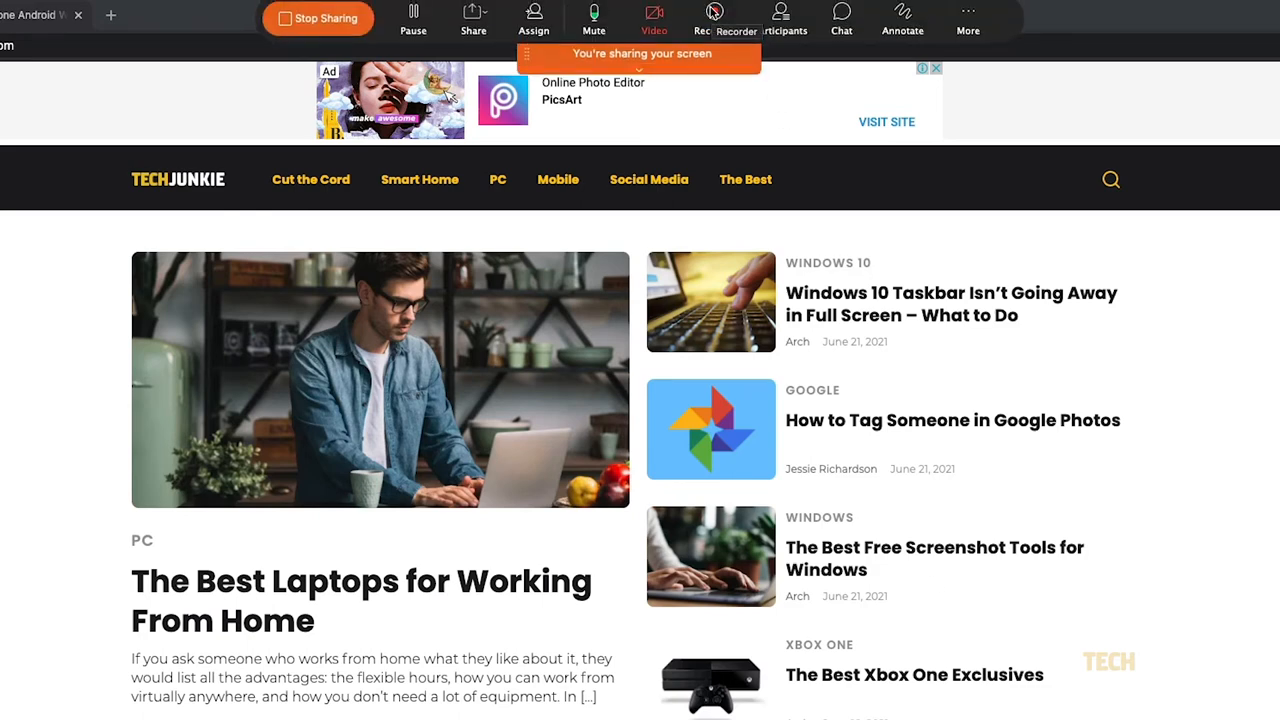
mouse_move(780, 18)
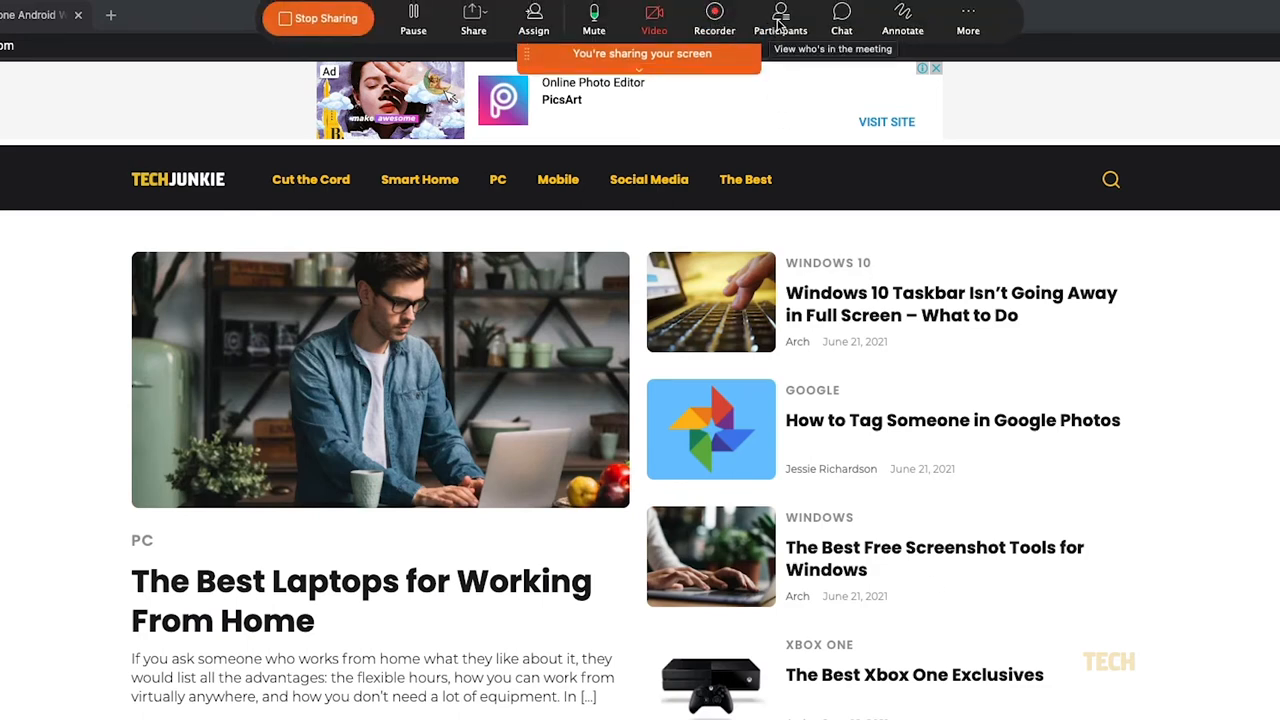
mouse_move(900, 20)
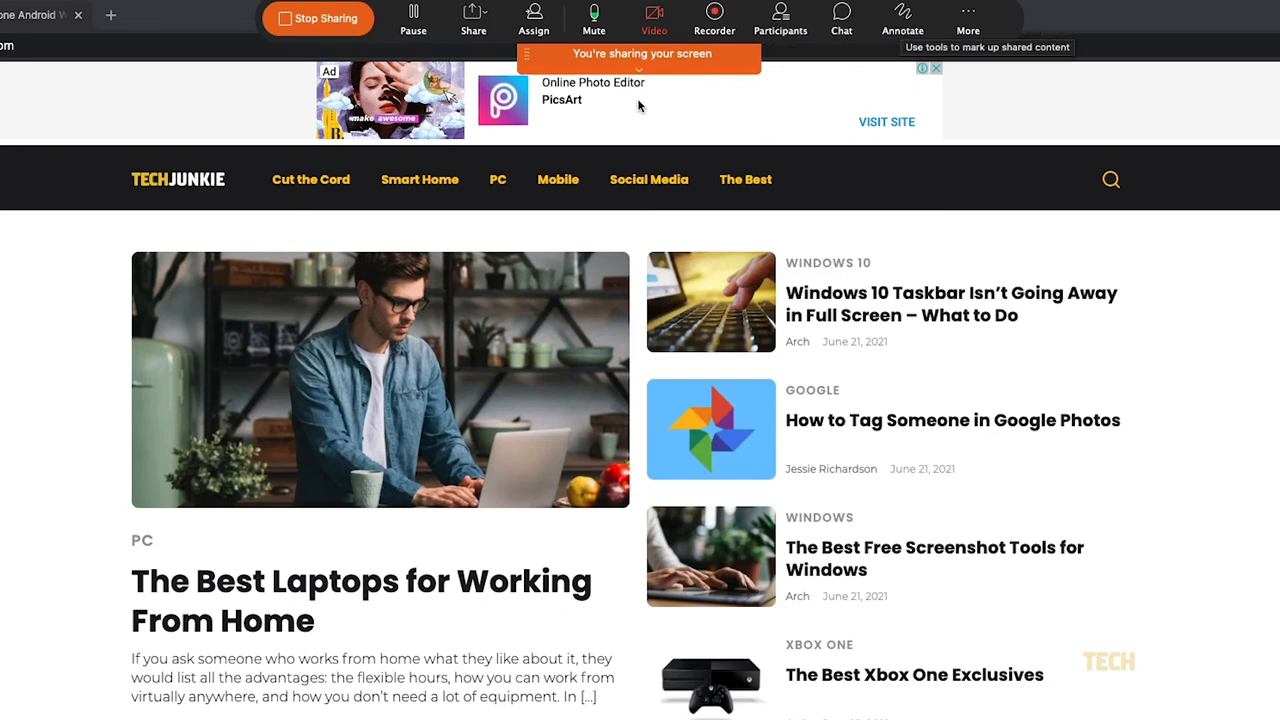
mouse_move(318, 18)
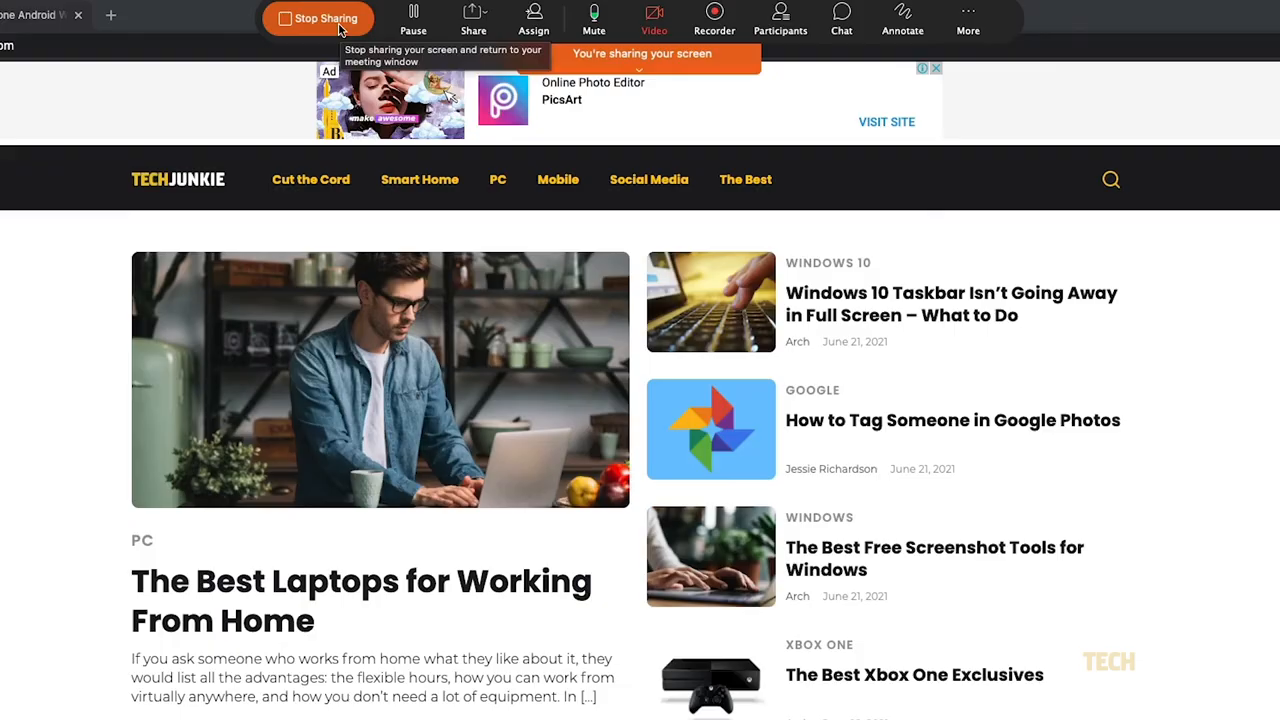
left_click(318, 18)
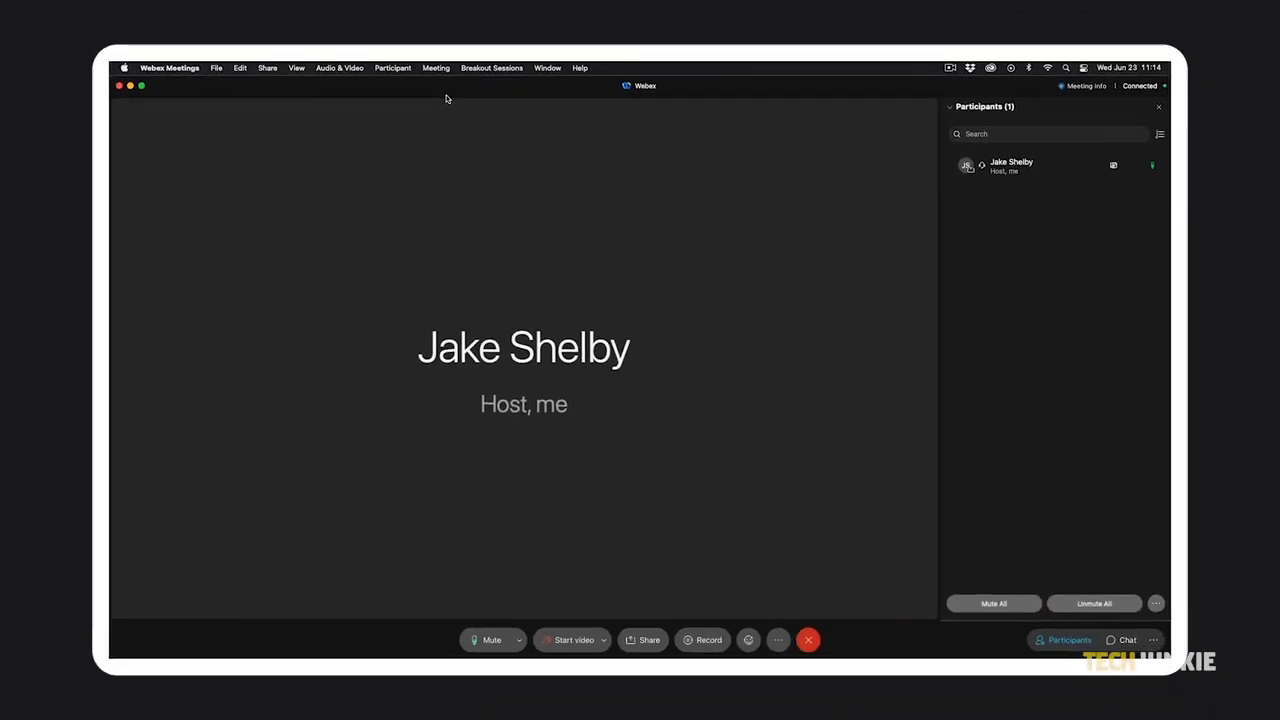